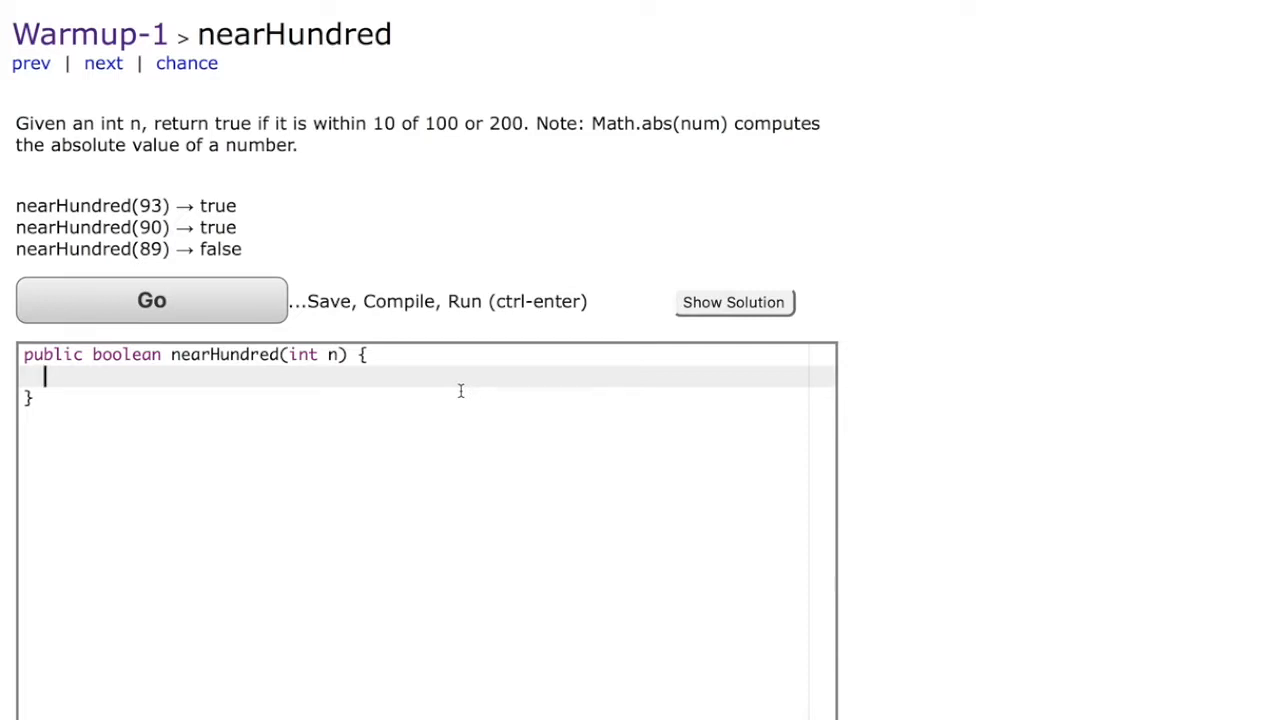
# Type 'return (Math.abs(100-n)' as the first line of the nearHundred method body.
pyautogui.write('re')
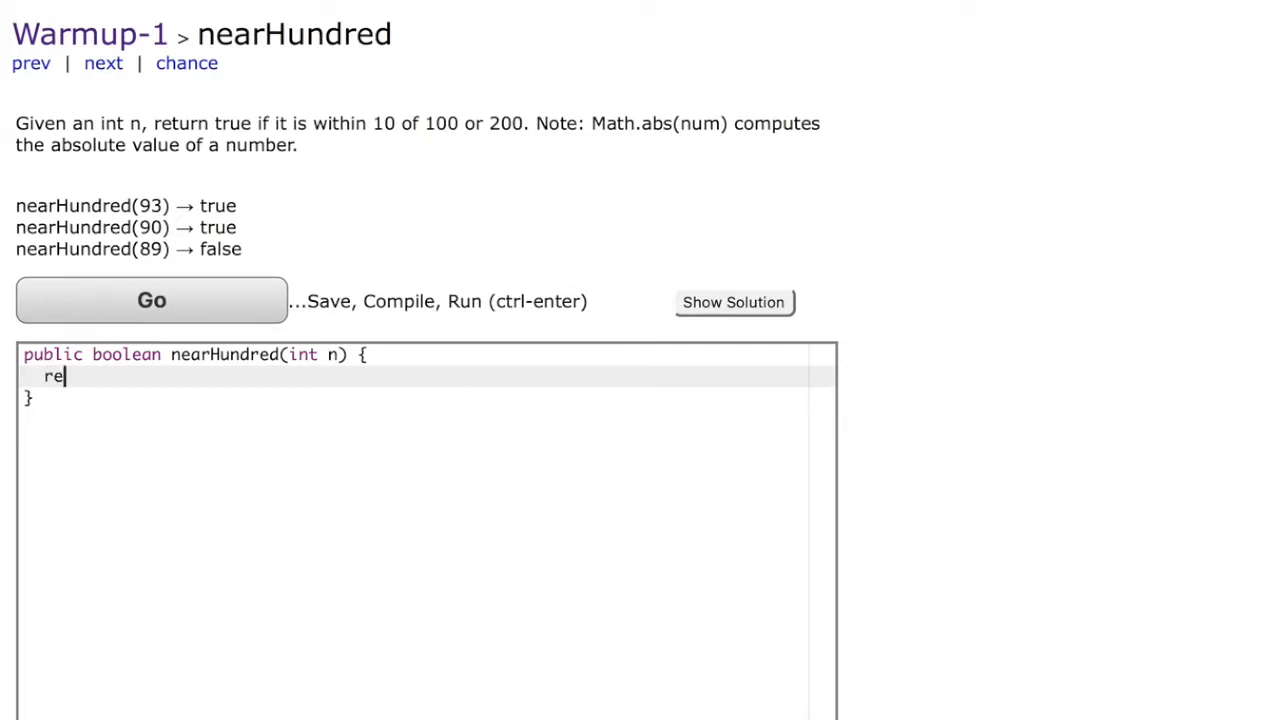
pyautogui.write('turn')
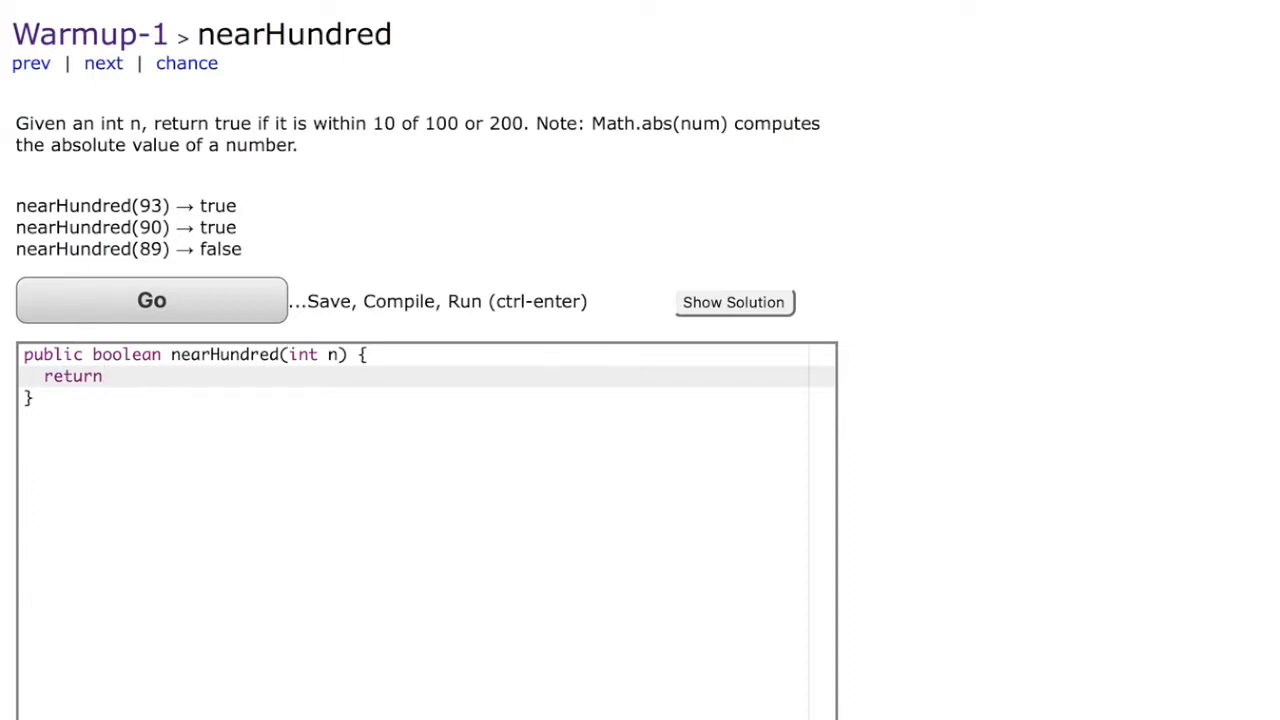
pyautogui.click(113, 376)
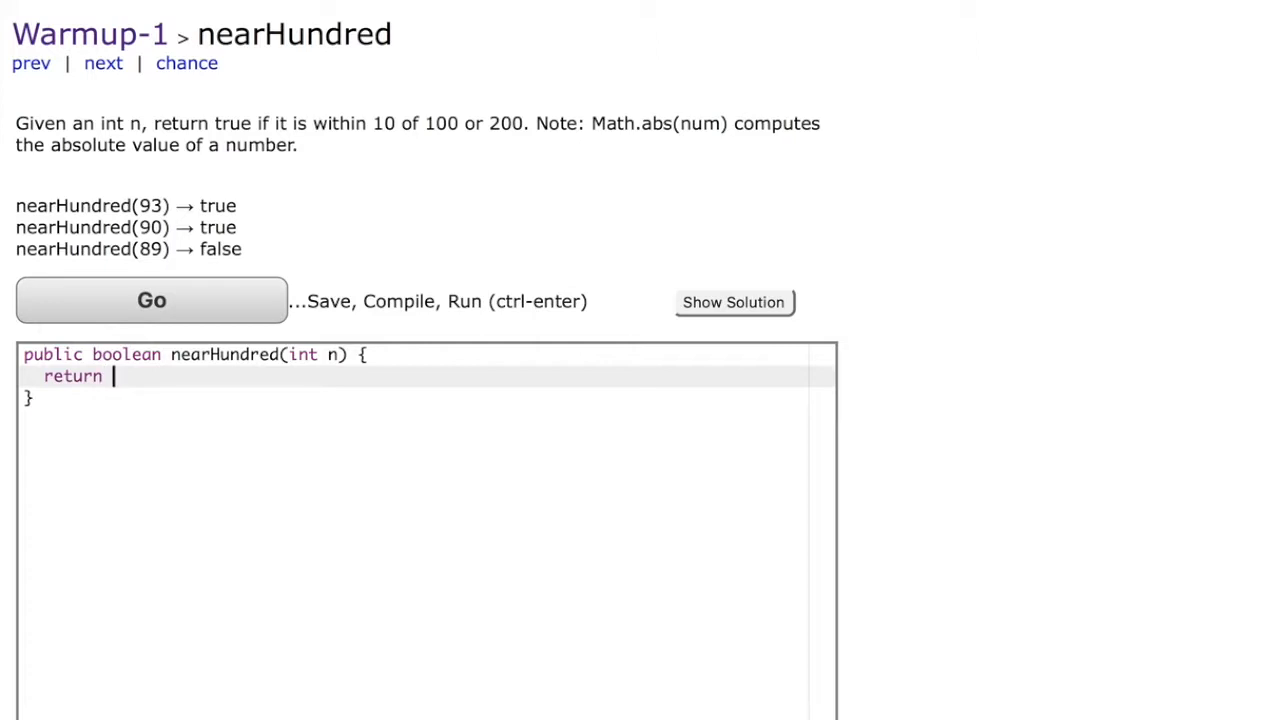
pyautogui.write('()')
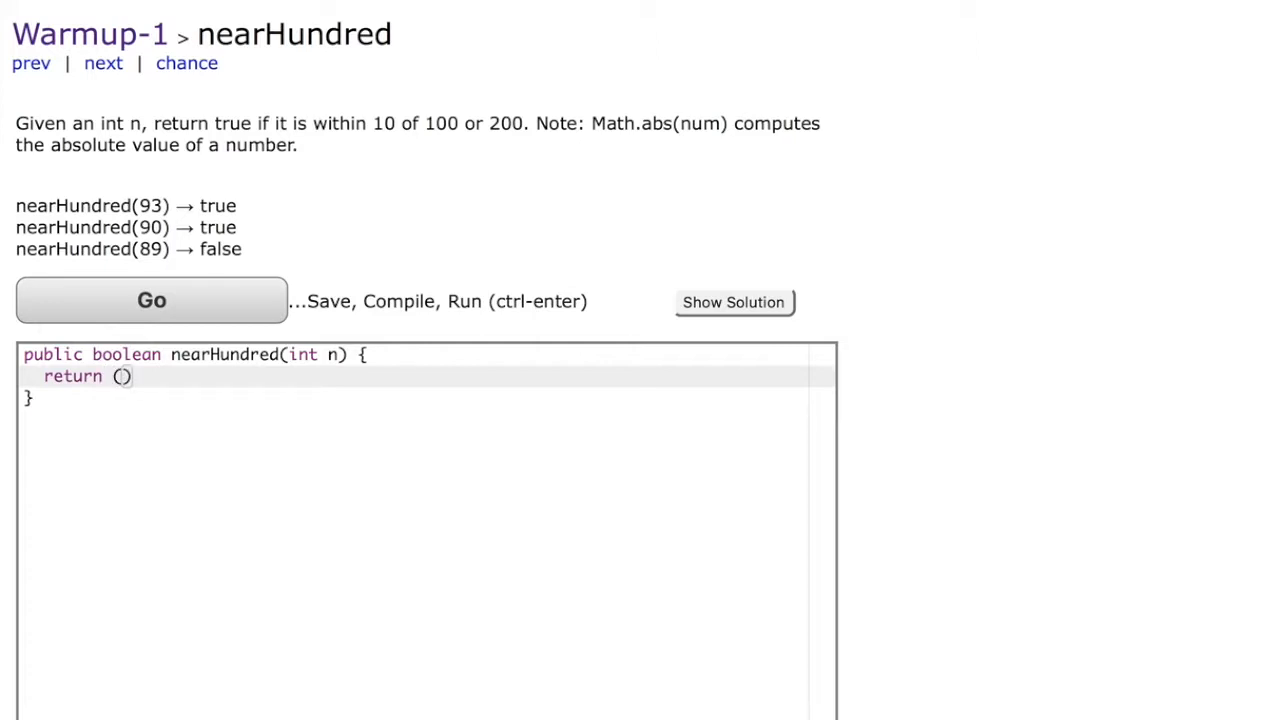
pyautogui.write('Ma')
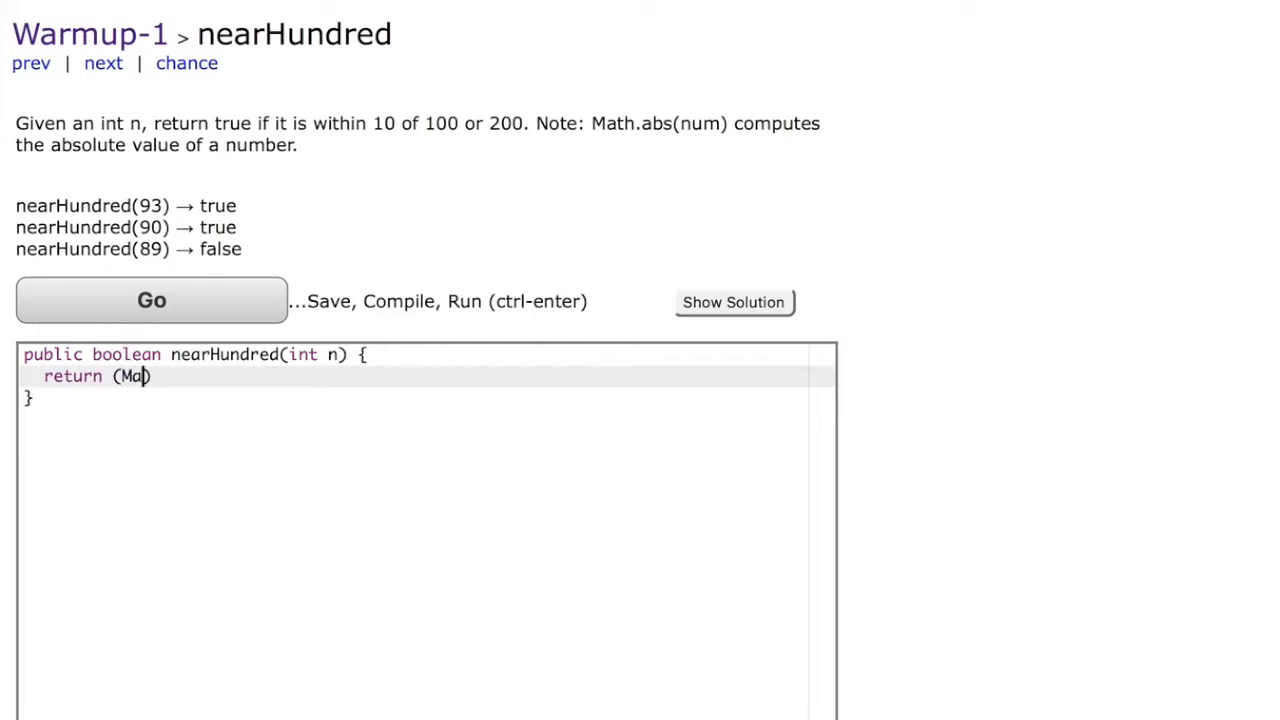
pyautogui.write('th.abs')
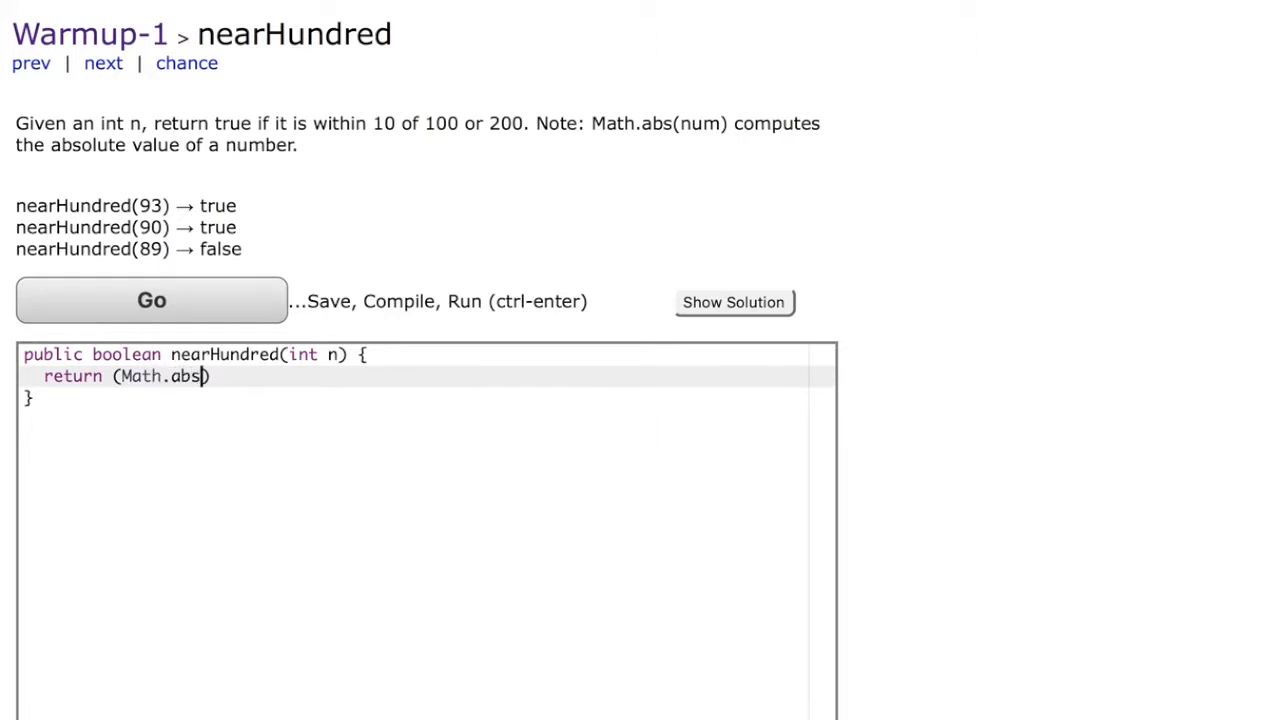
pyautogui.write('(')
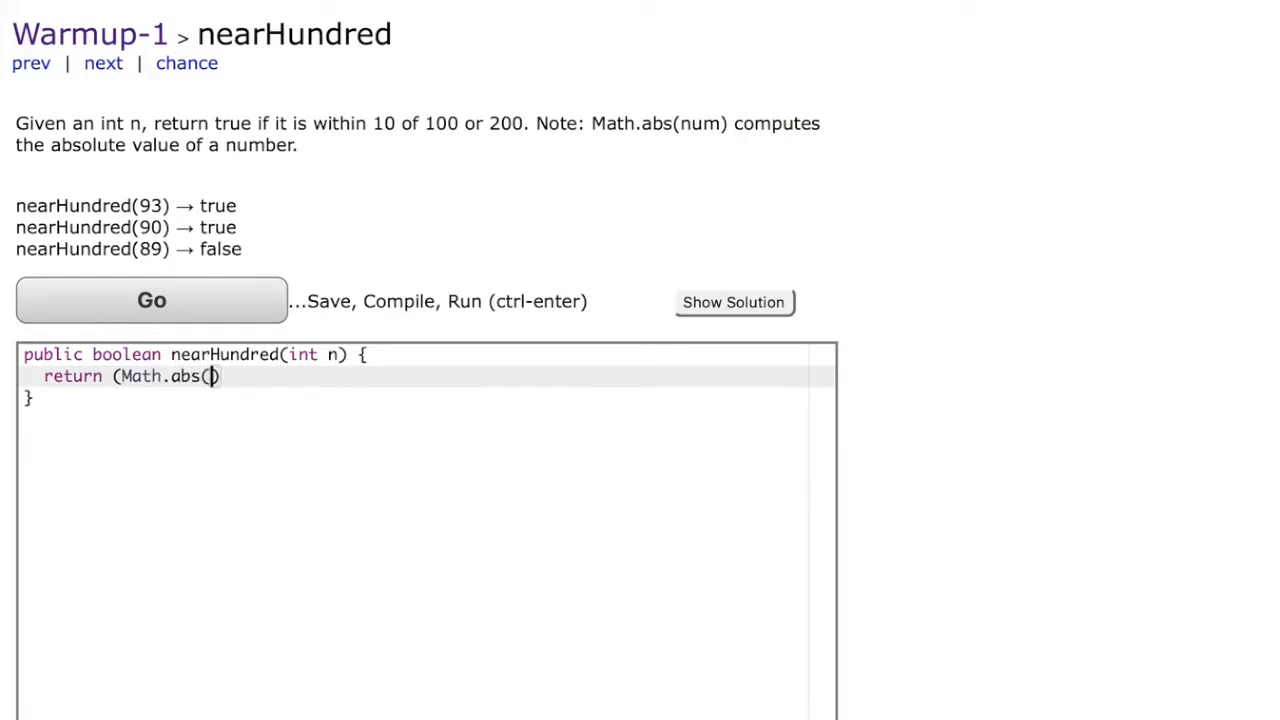
pyautogui.write('100-')
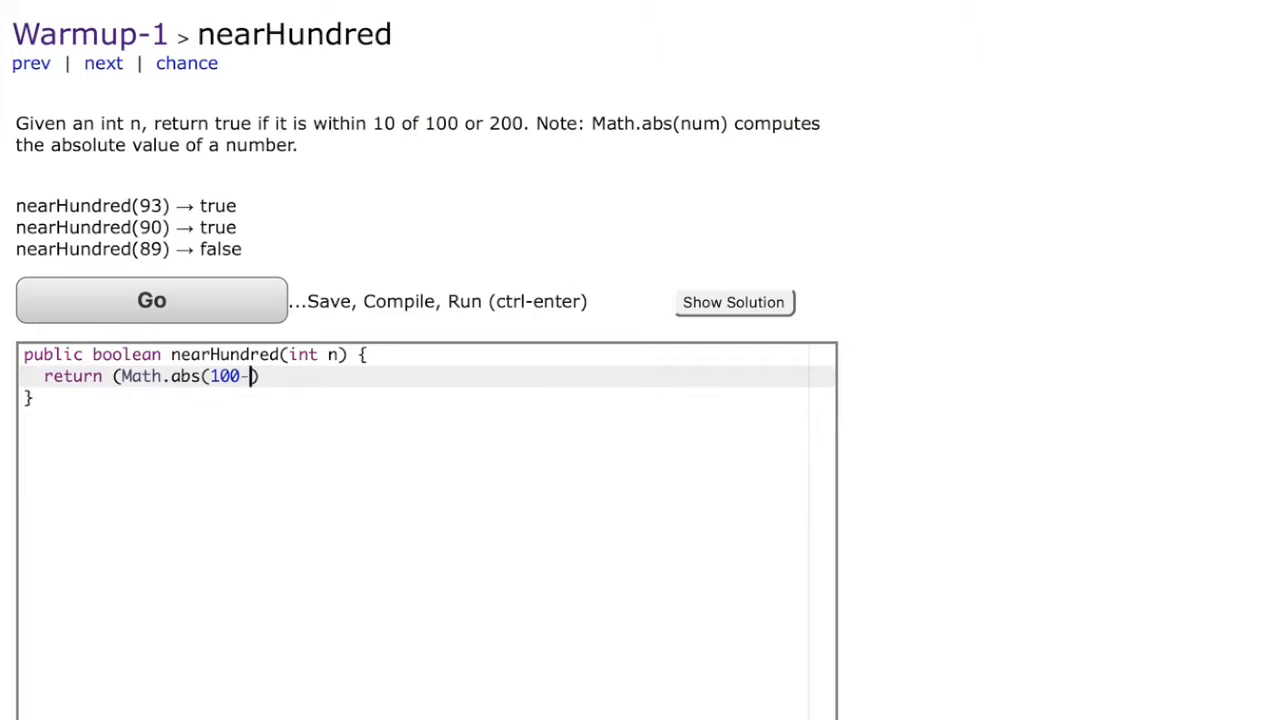
pyautogui.write('n)')
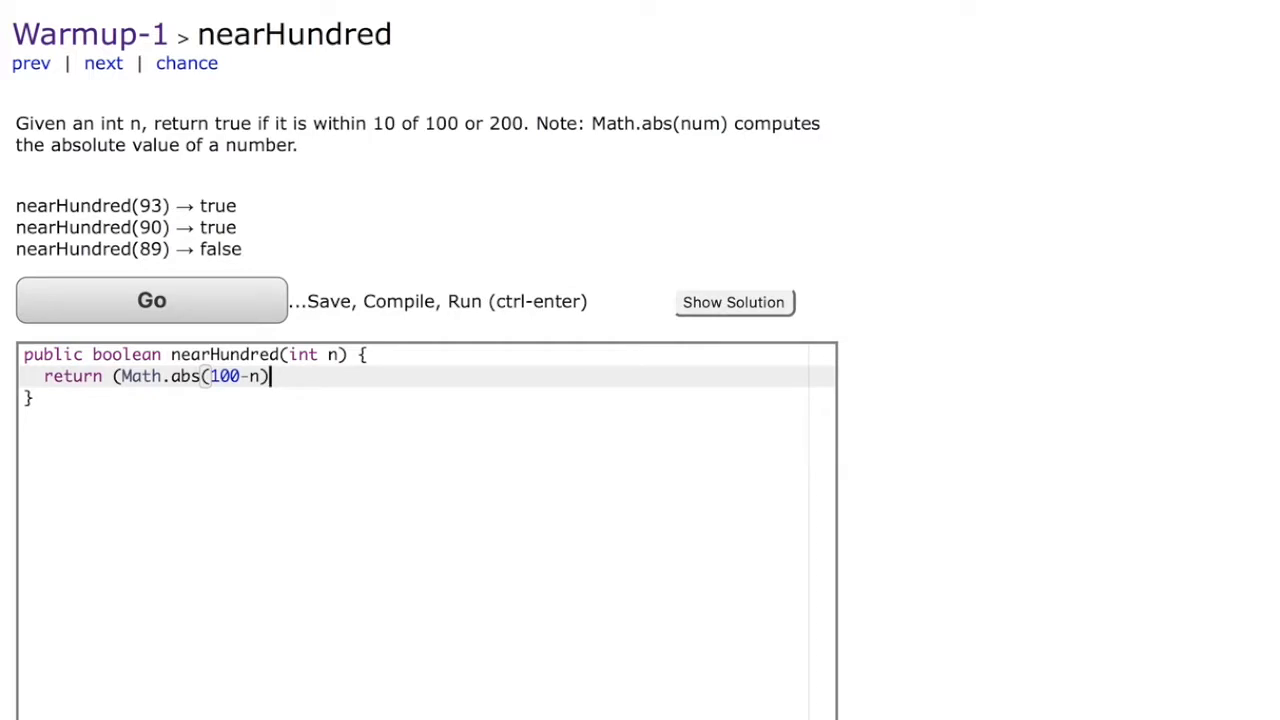
# Complete the first comparison so it reads (Math.abs(100-n) <=10).
pyautogui.write('<')
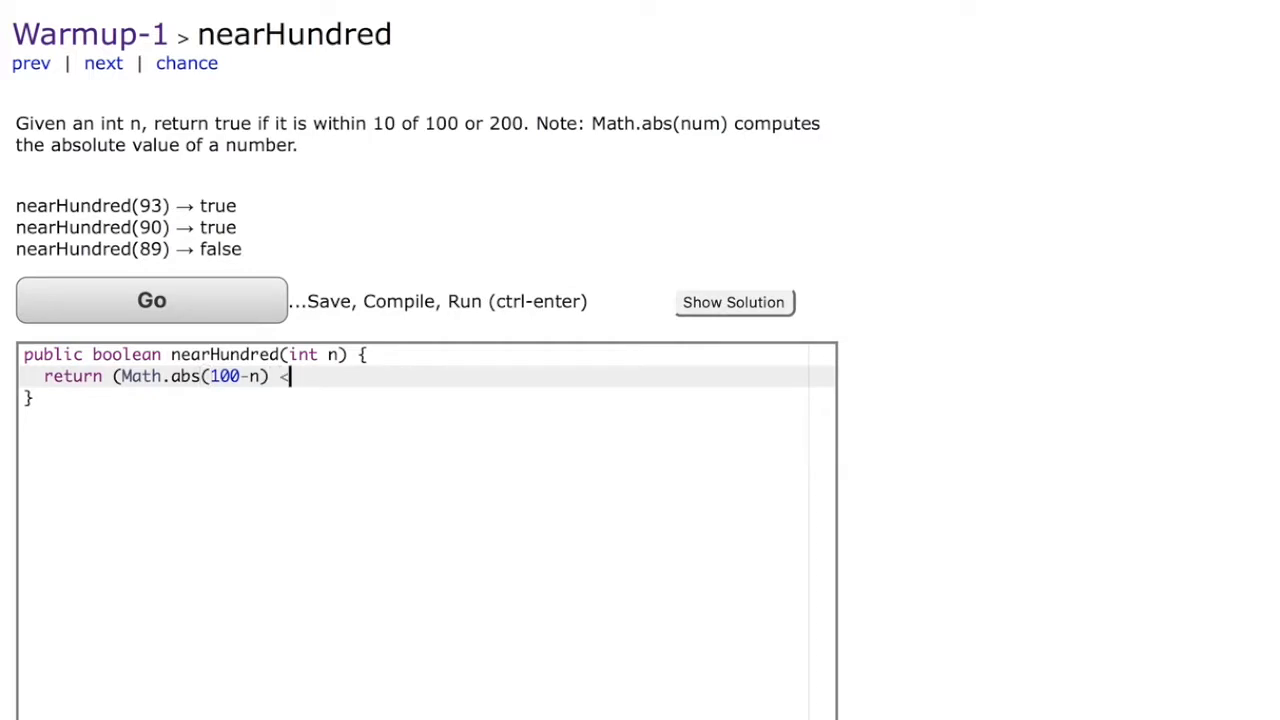
pyautogui.write('=10')
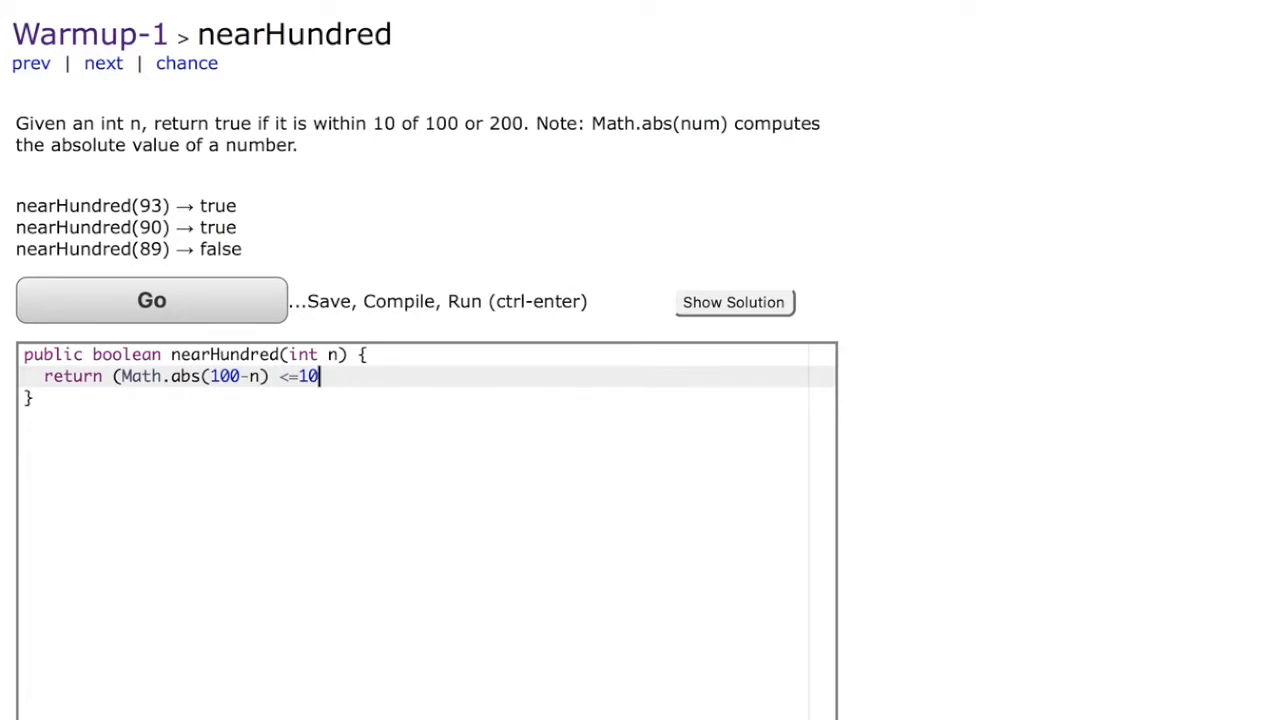
pyautogui.write(')')
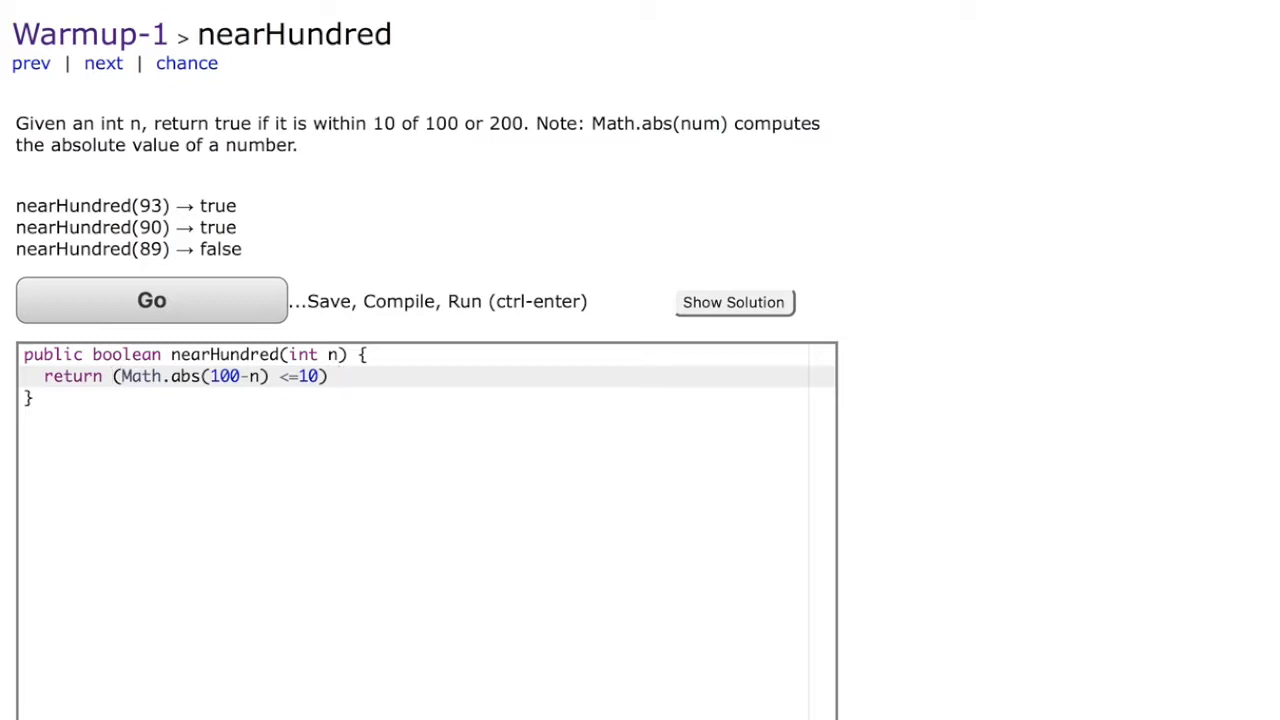
# Append '|| (Math.abs(200-n) <=10))' as the second condition of the return expression.
pyautogui.write('|\\')
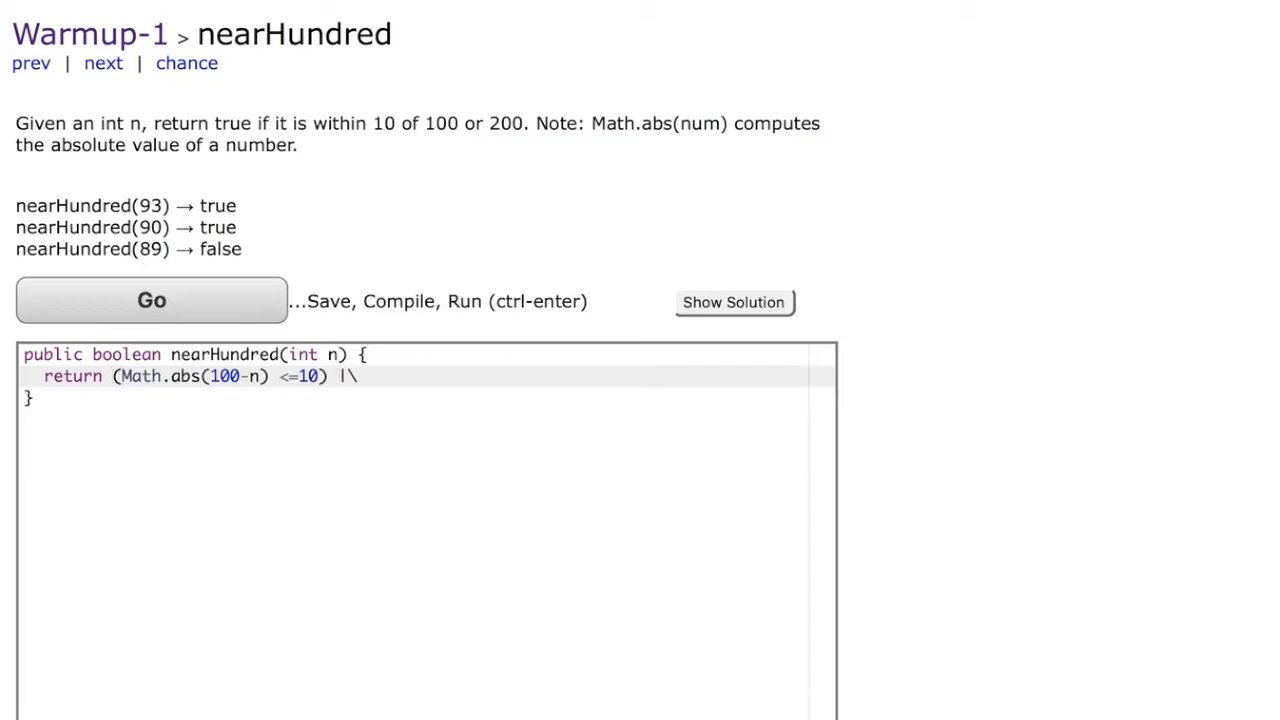
pyautogui.write('|()')
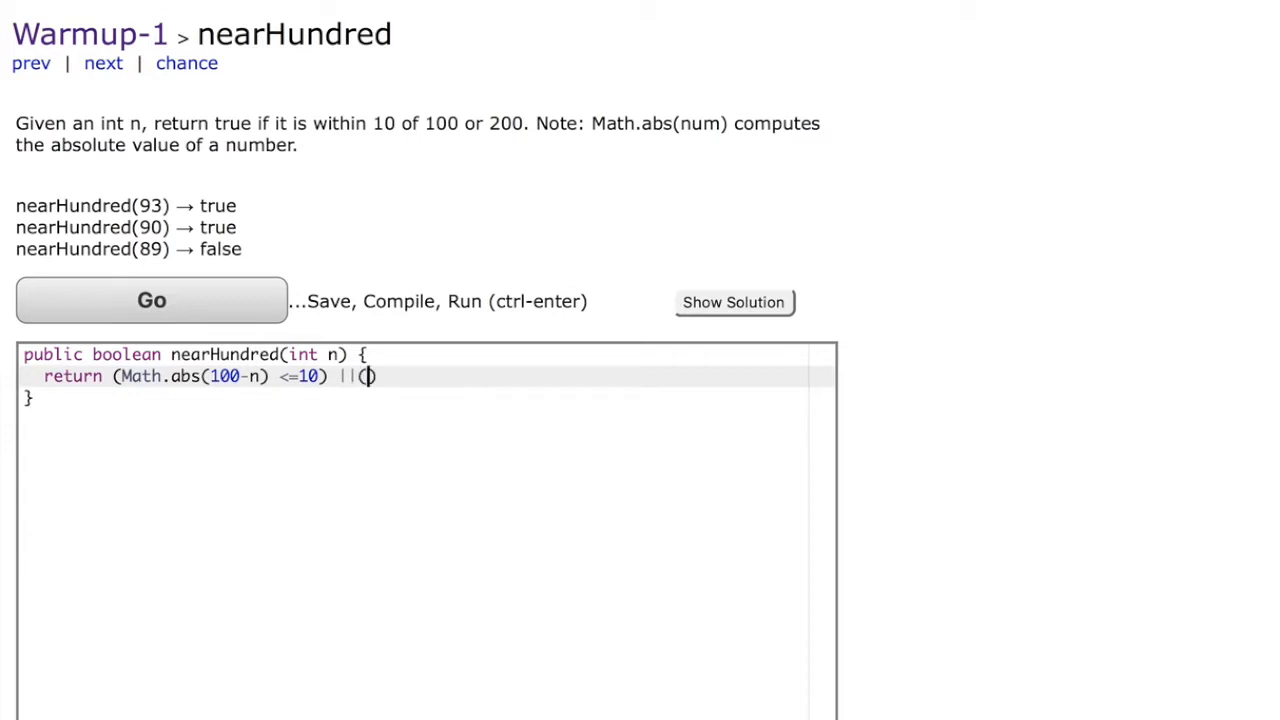
pyautogui.write('Math')
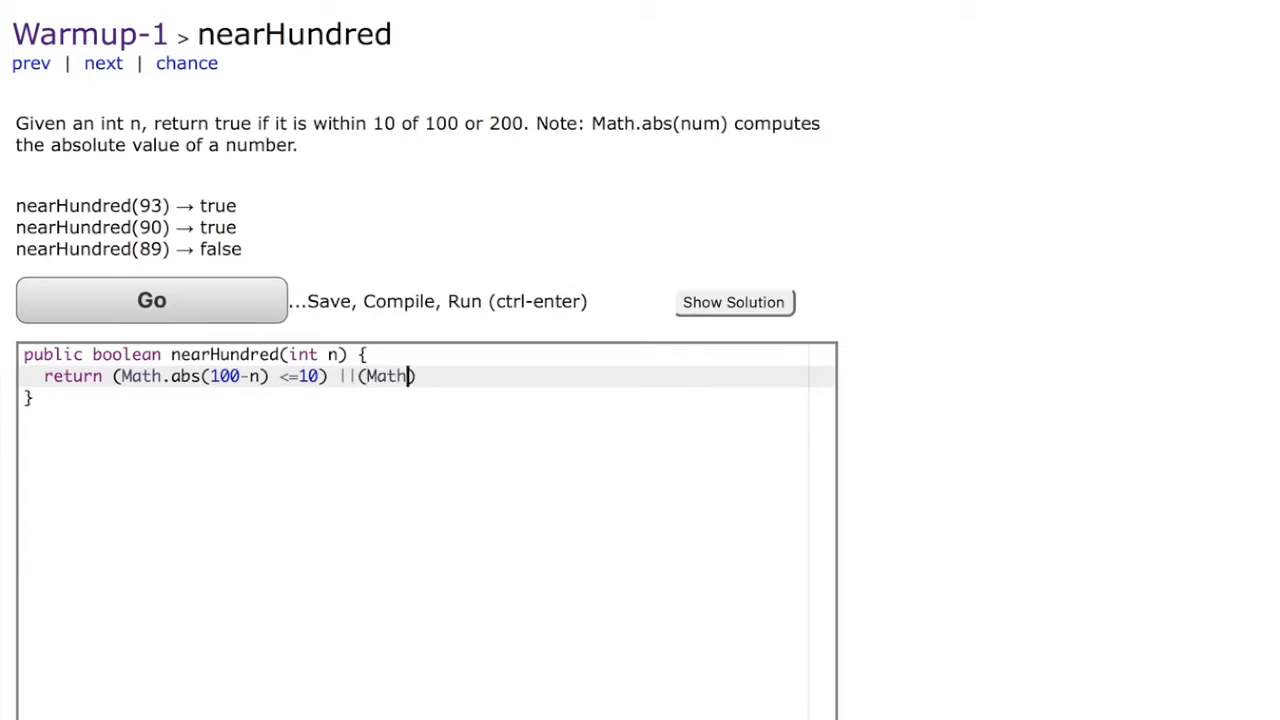
pyautogui.write('.abs(')
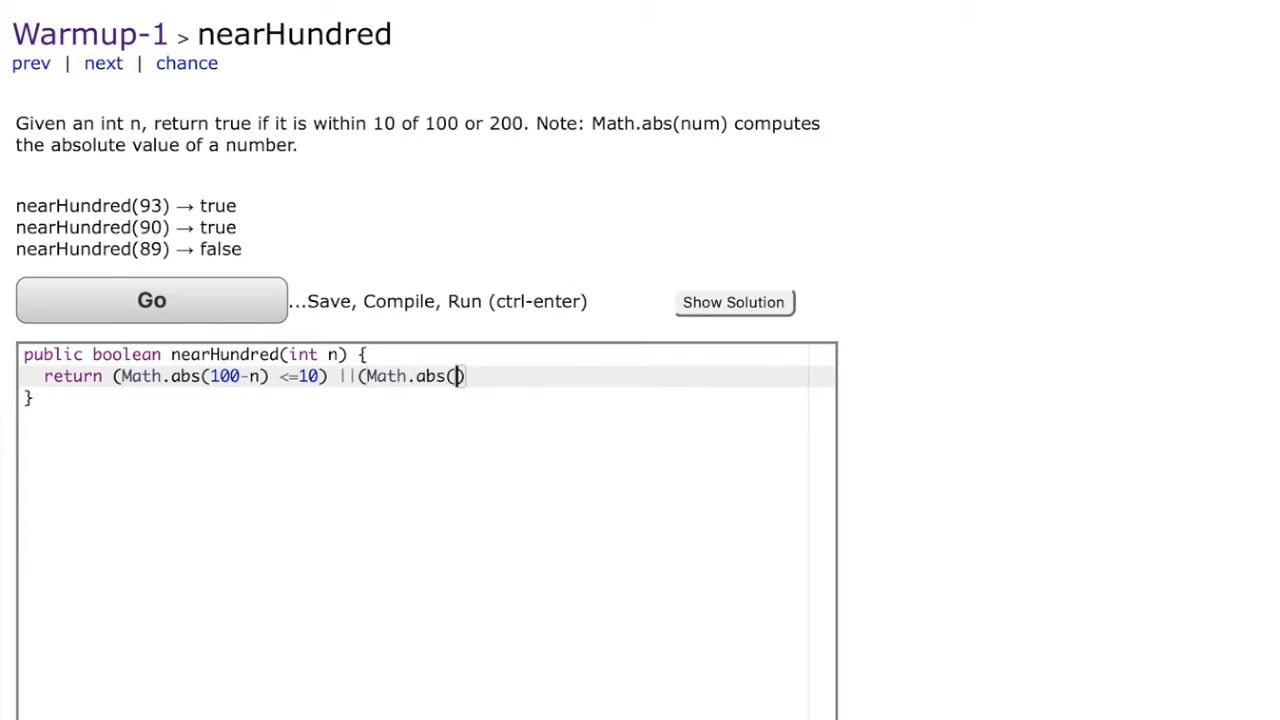
pyautogui.write('200')
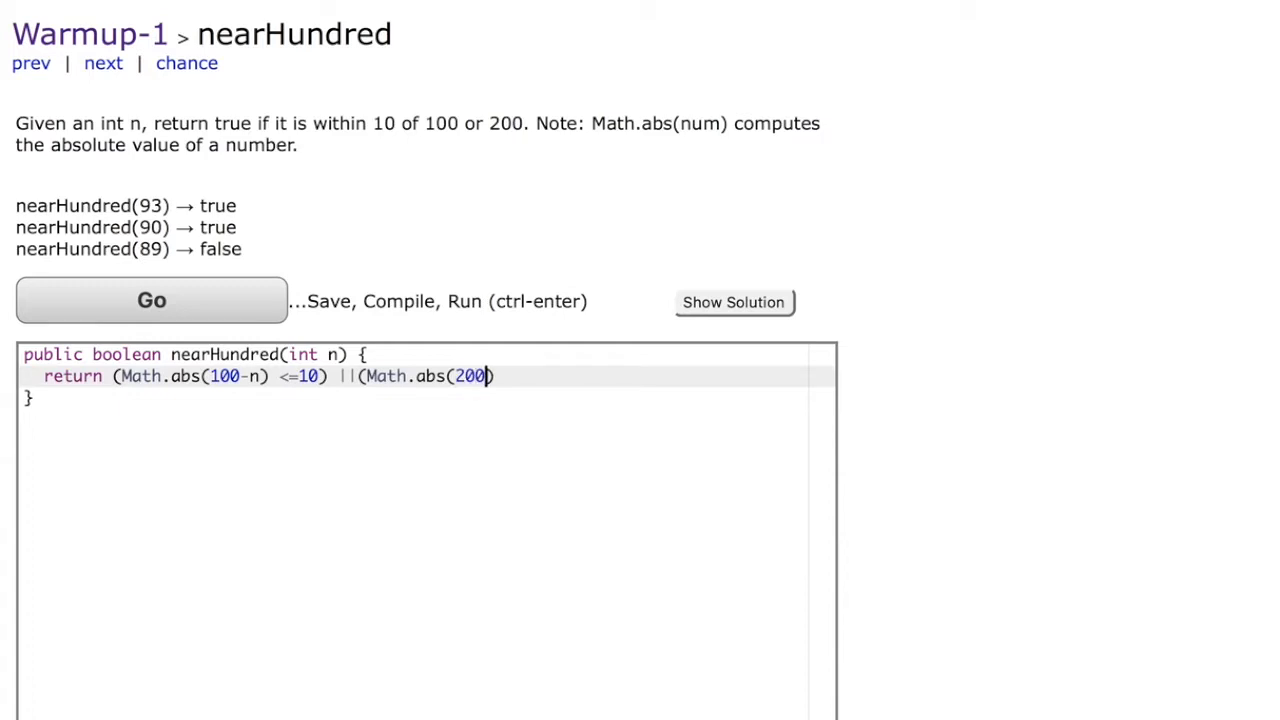
pyautogui.write('-n')
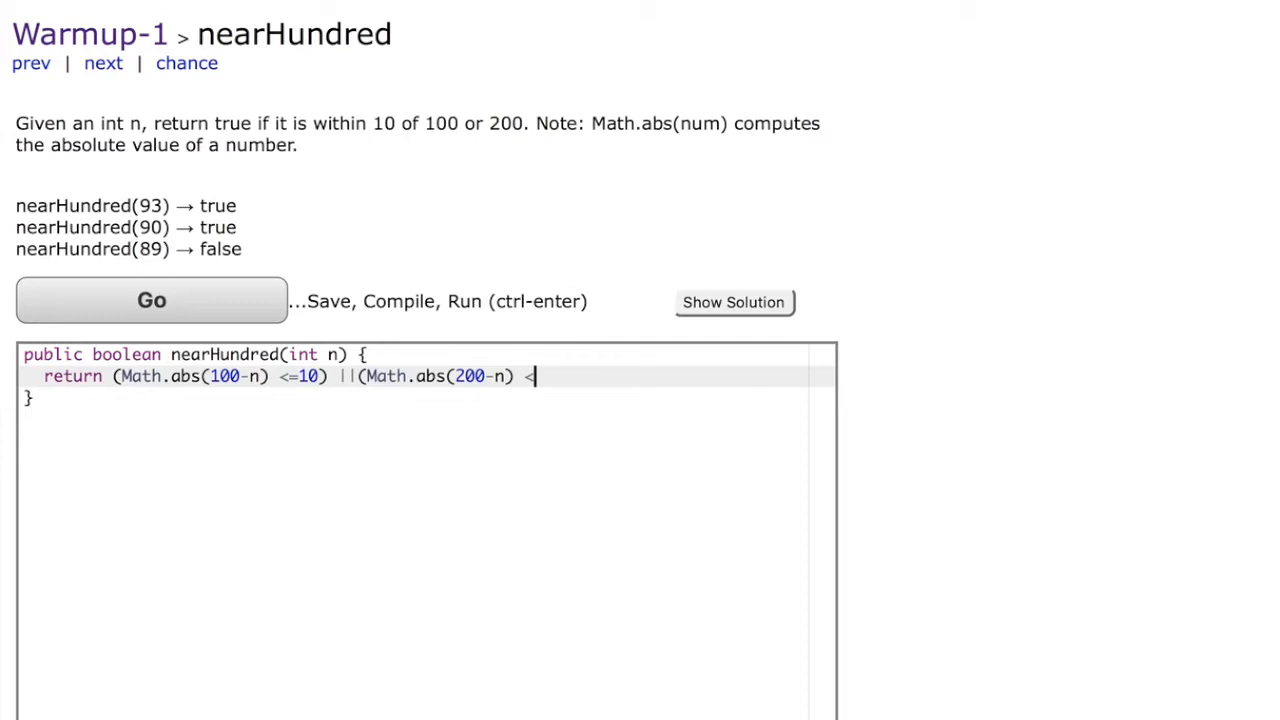
pyautogui.write('=10))')
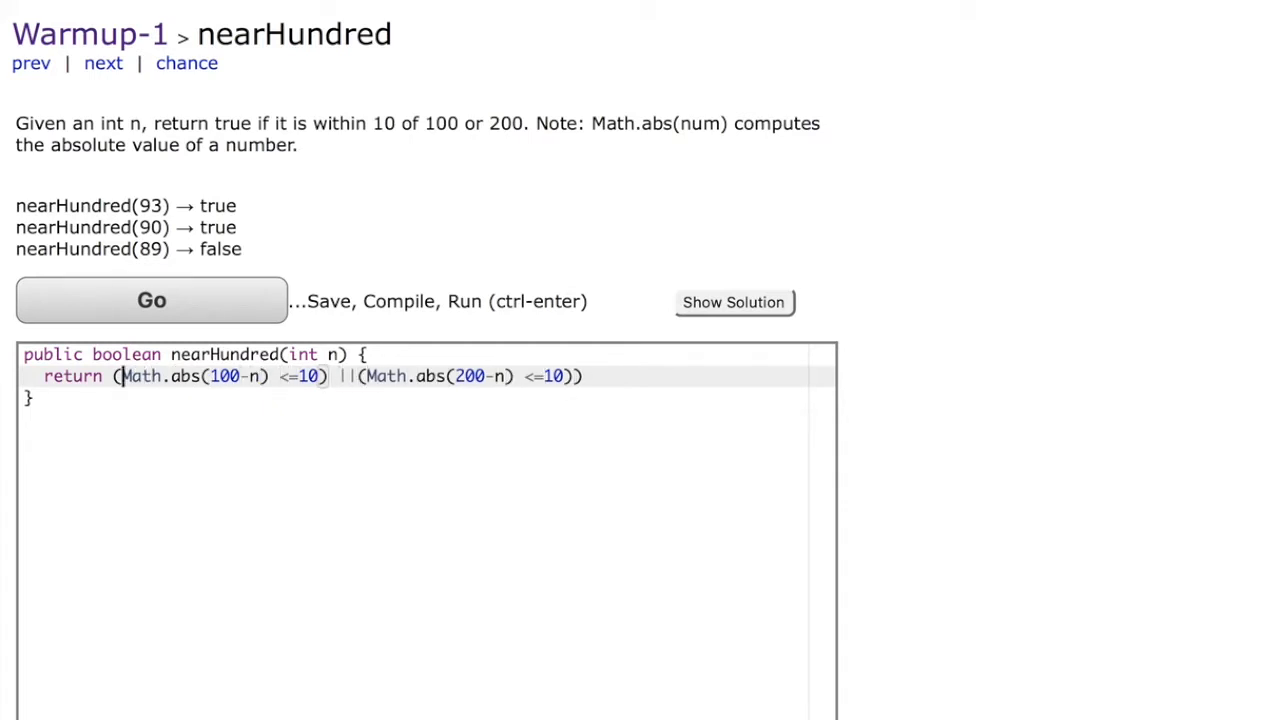
# Wrap the OR expression in outer parentheses and end the return line with a semicolon.
pyautogui.write('(')
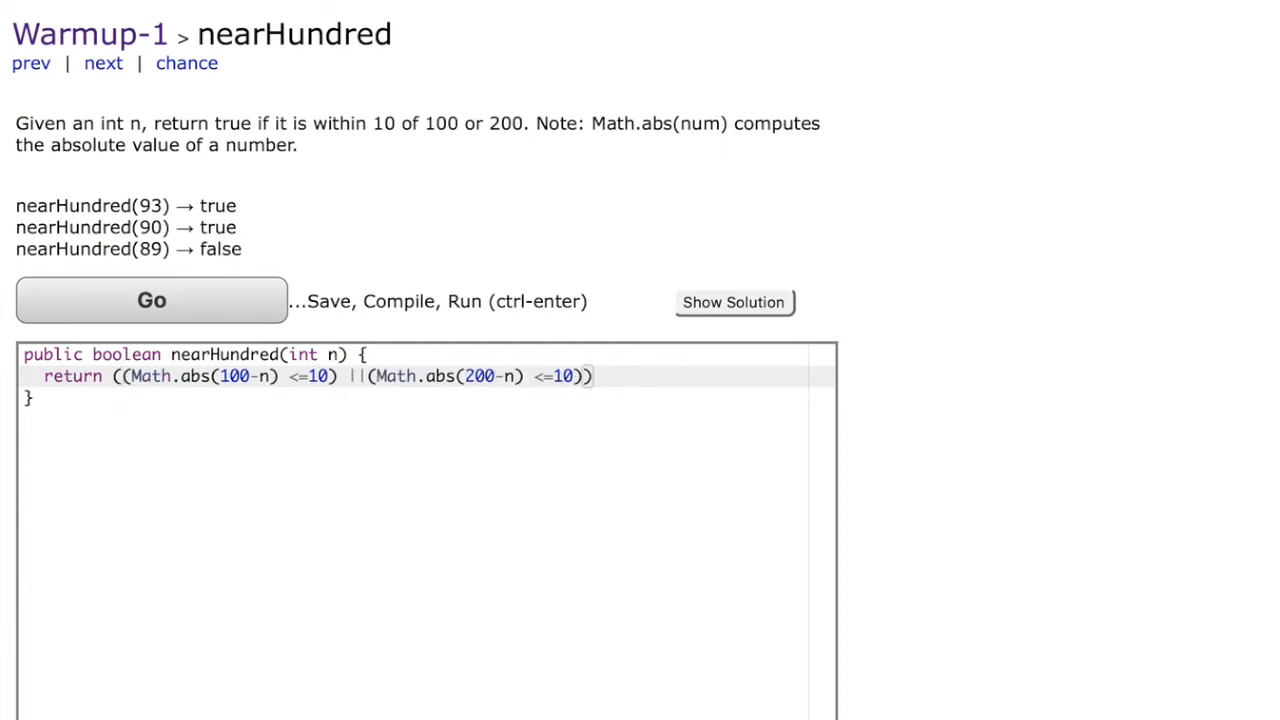
pyautogui.click(707, 387)
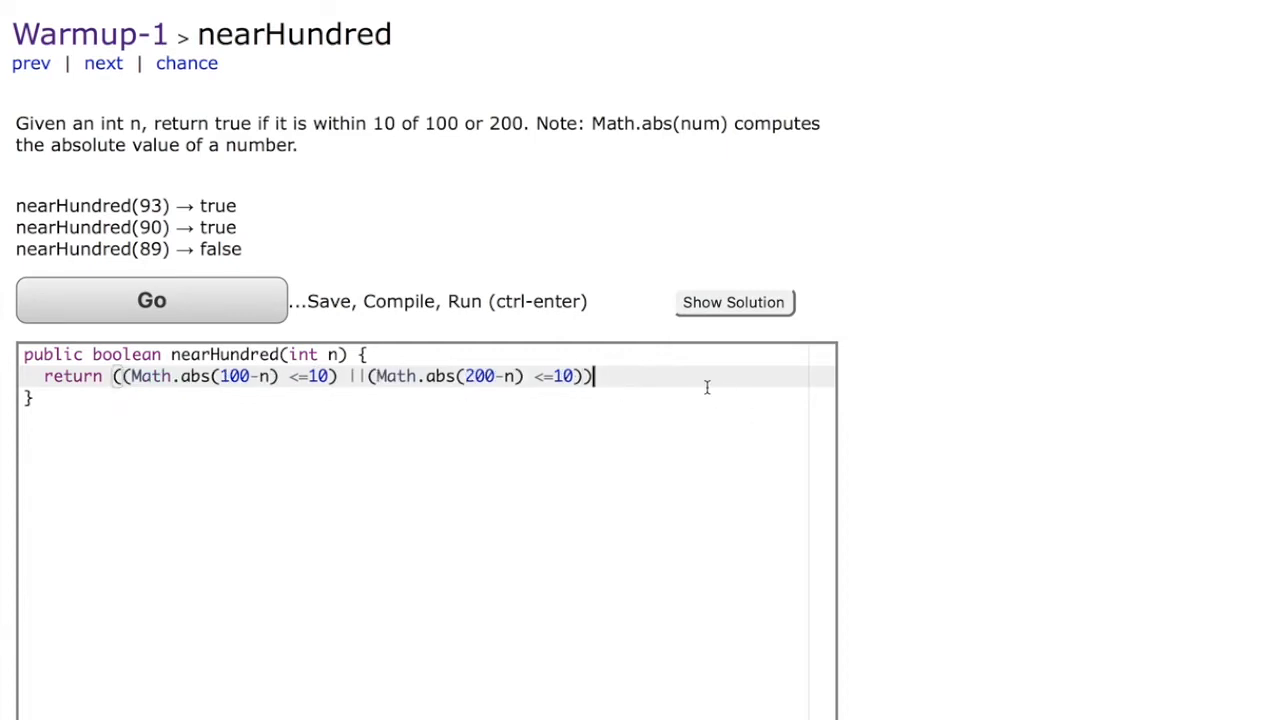
pyautogui.write(';')
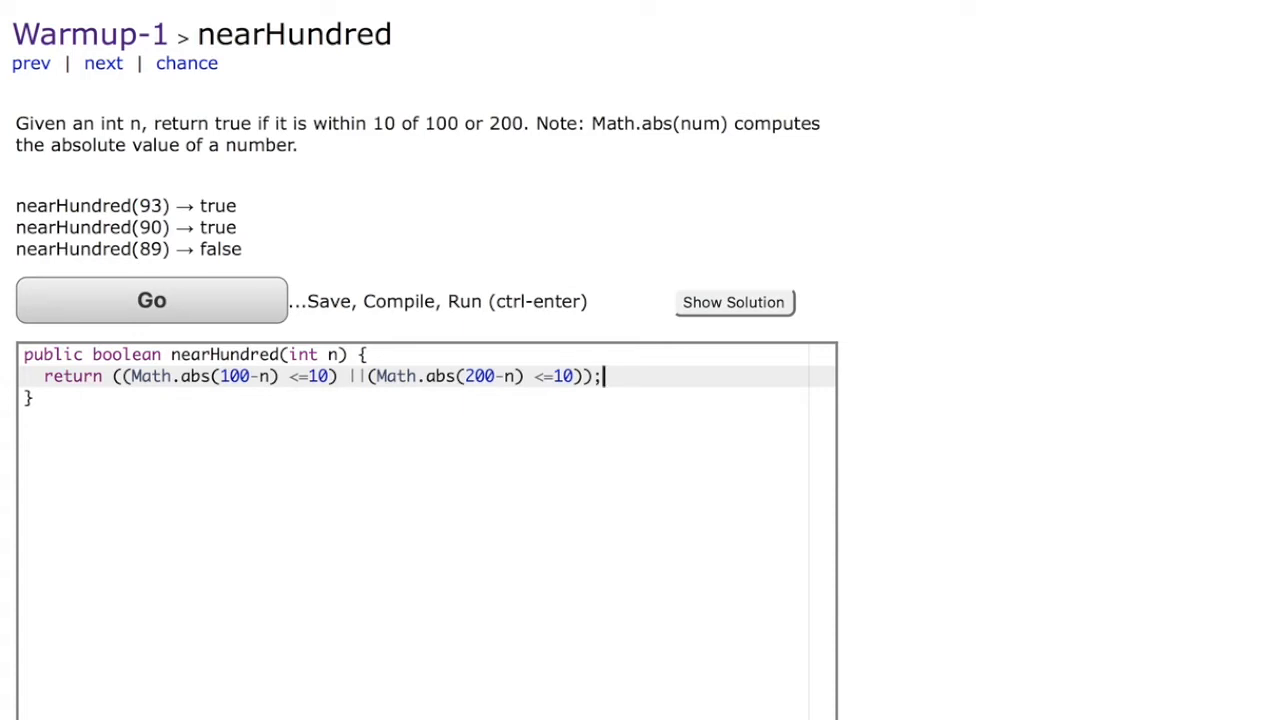
pyautogui.moveTo(435, 335)
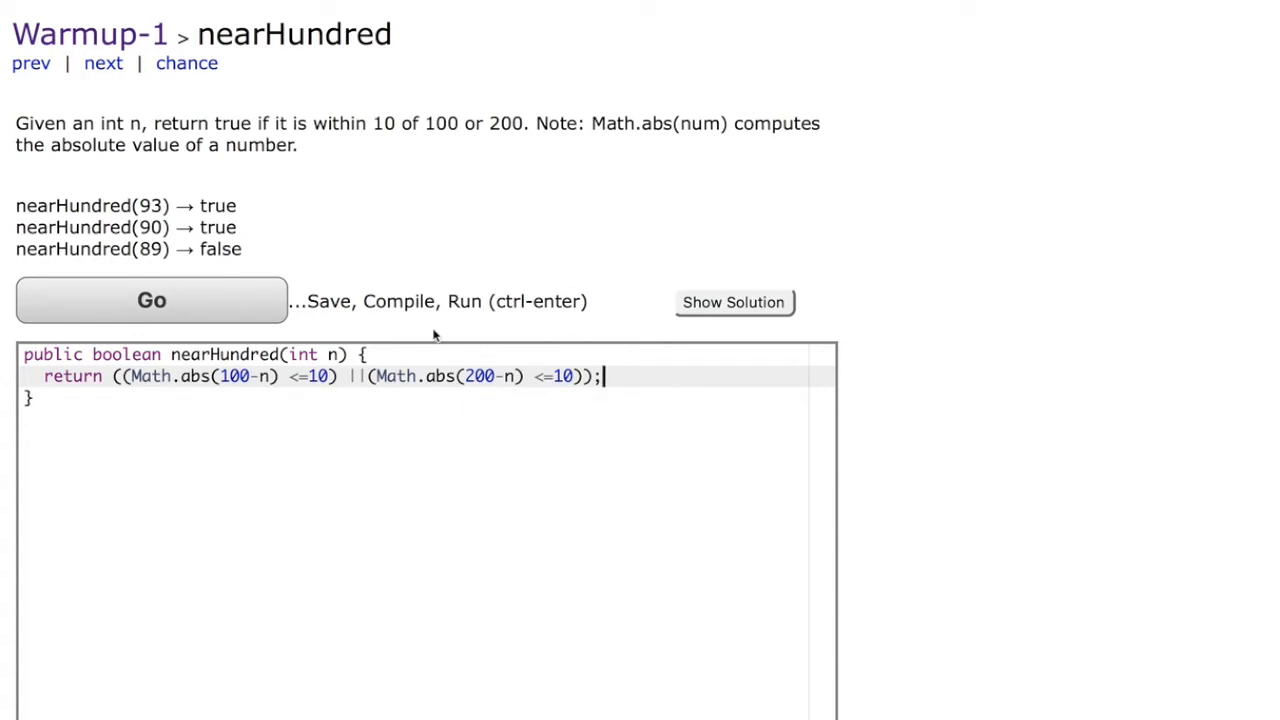
# Run the nearHundred solution with Go and scroll through the all-OK results table.
pyautogui.click(151, 300)
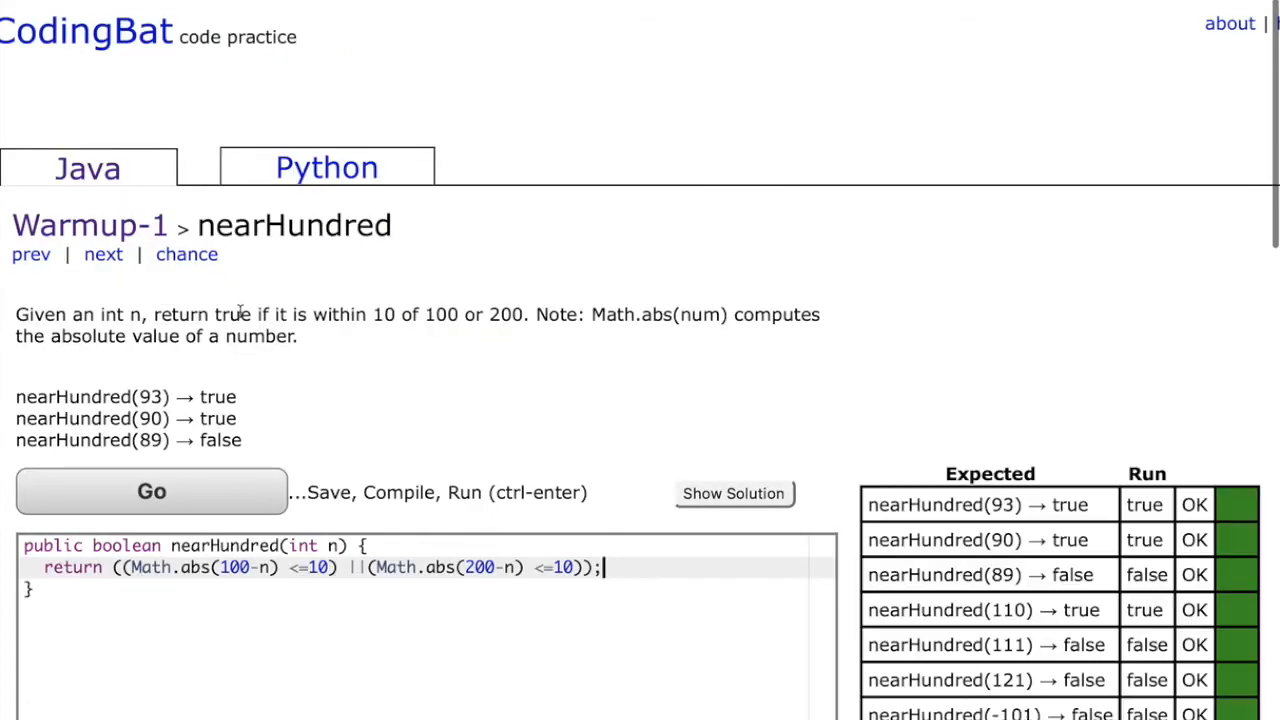
pyautogui.scroll(-3)
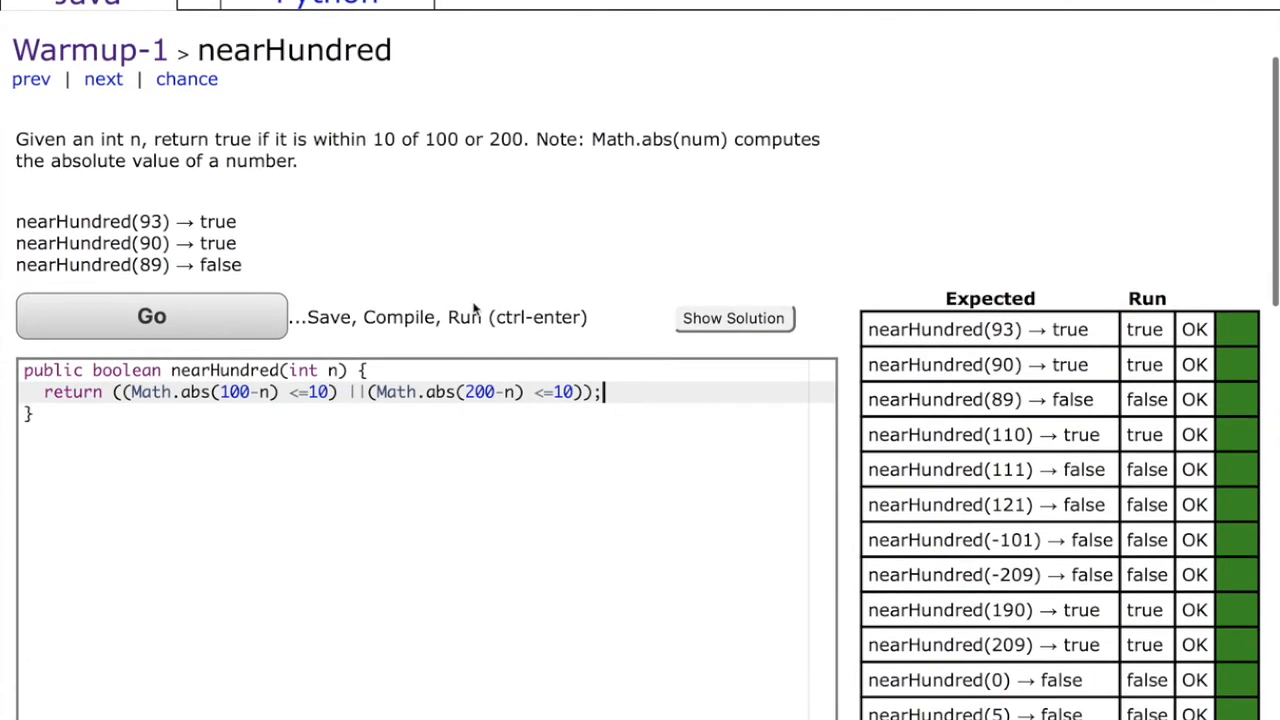
pyautogui.scroll(-3)
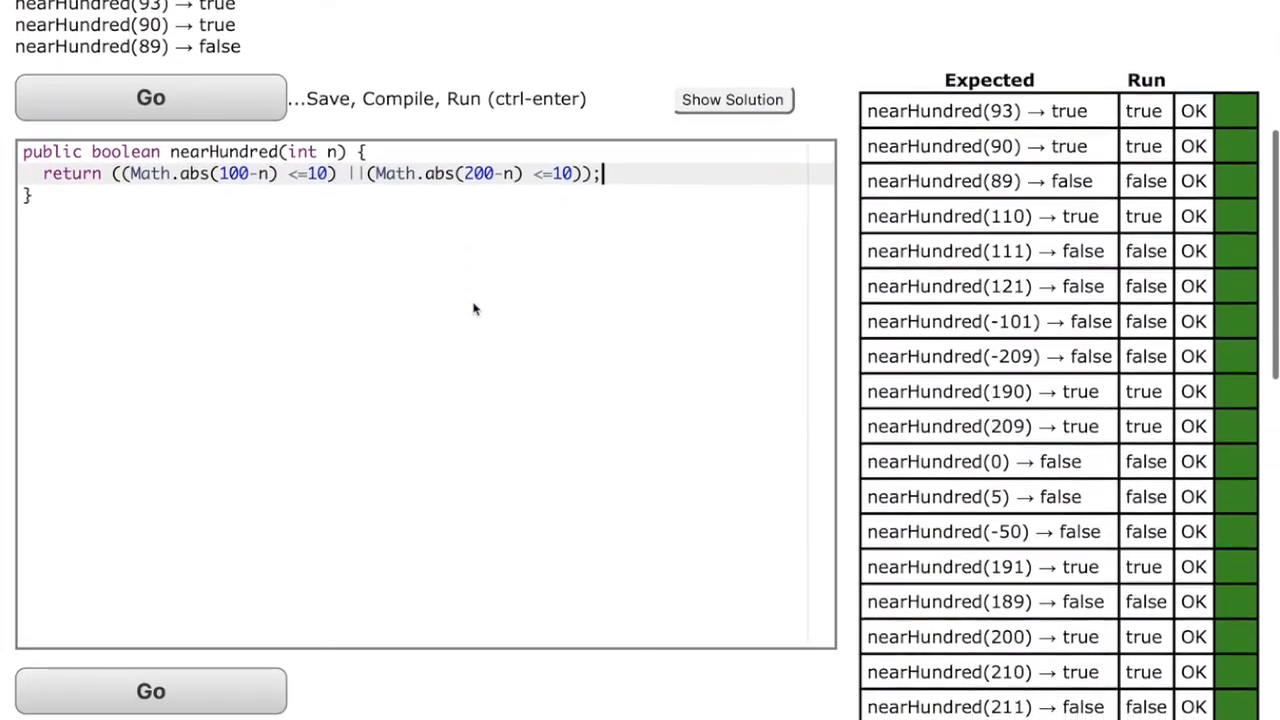
pyautogui.scroll(-3)
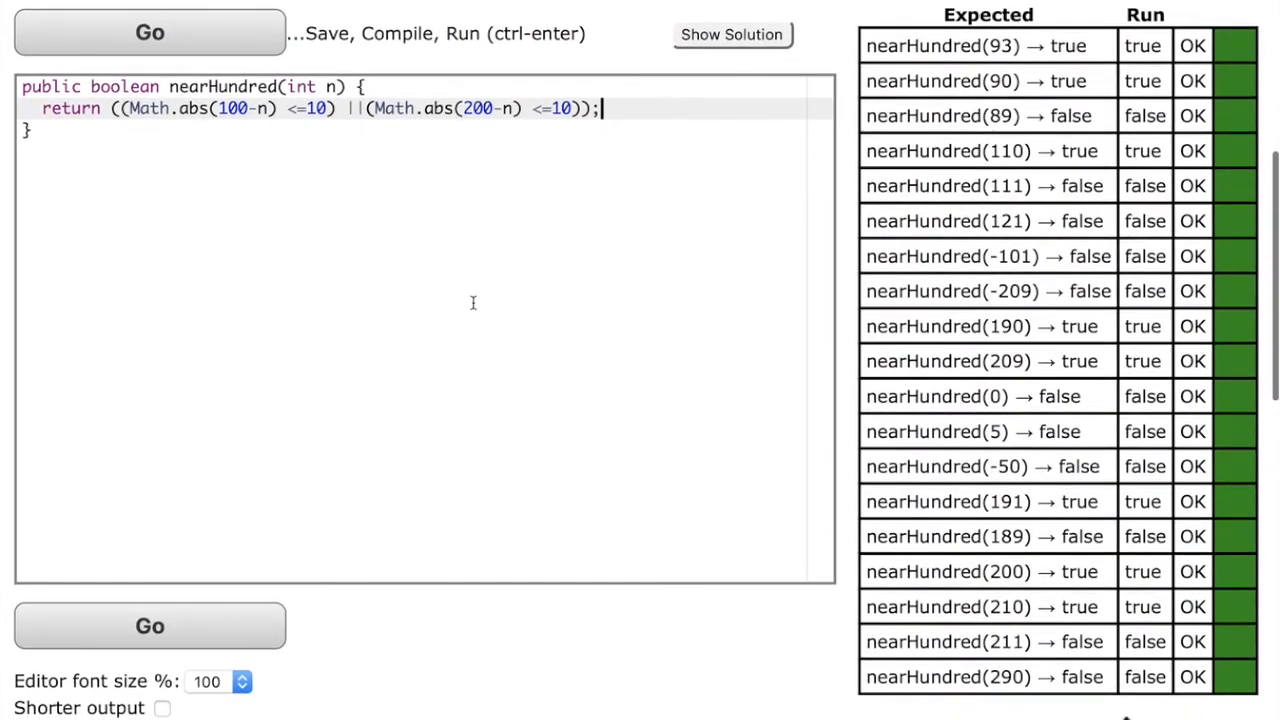